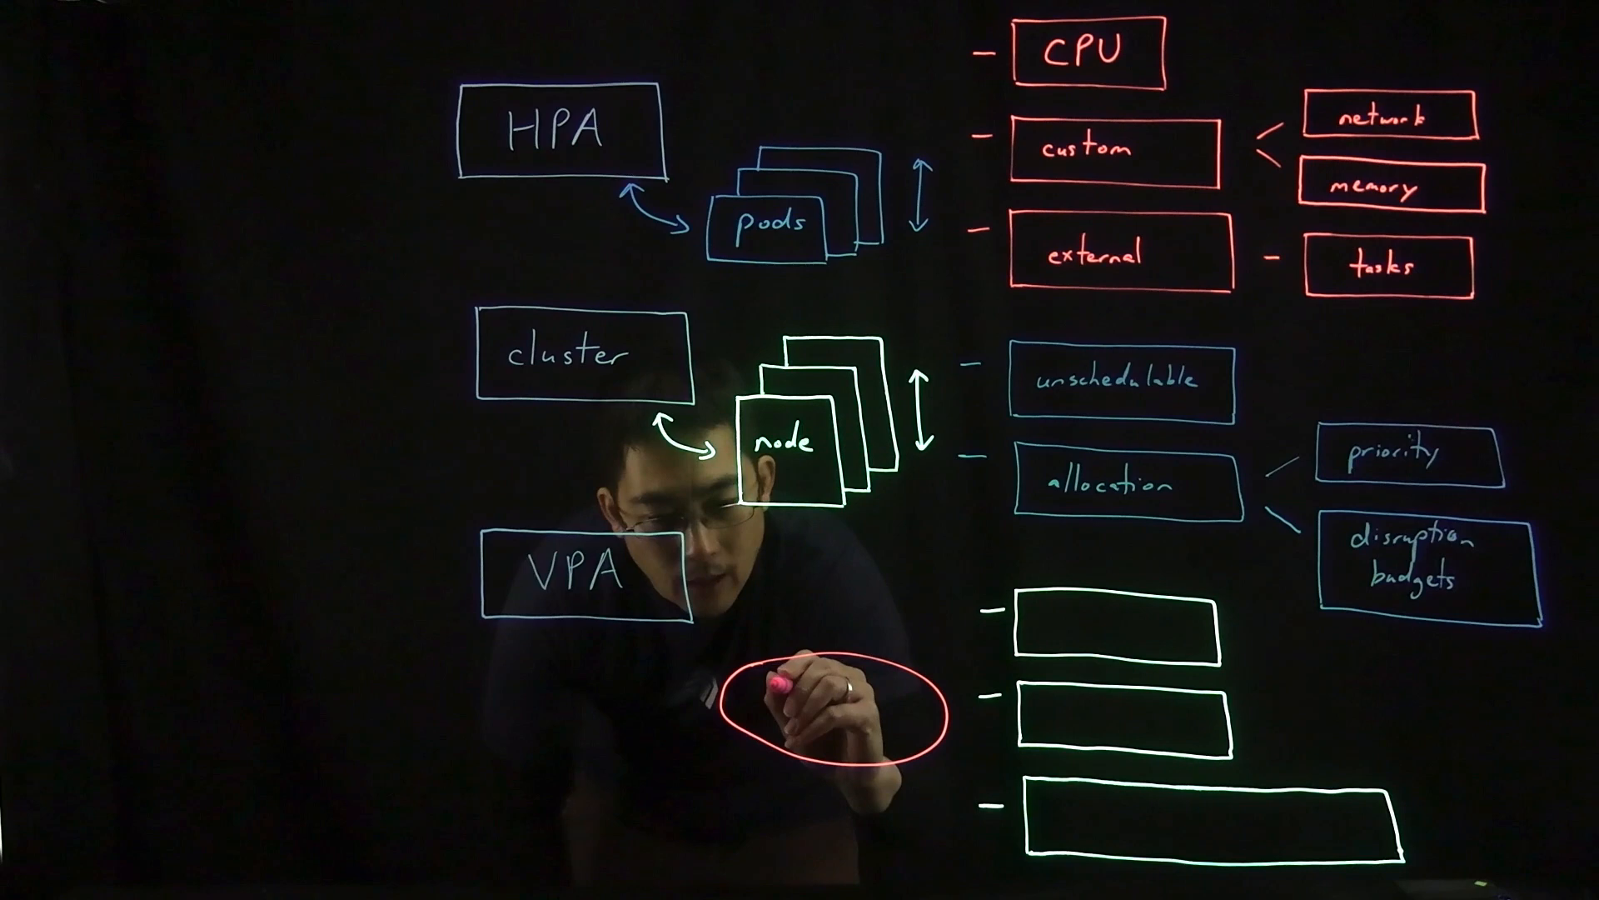
{"action": "type", "text": "resource"}
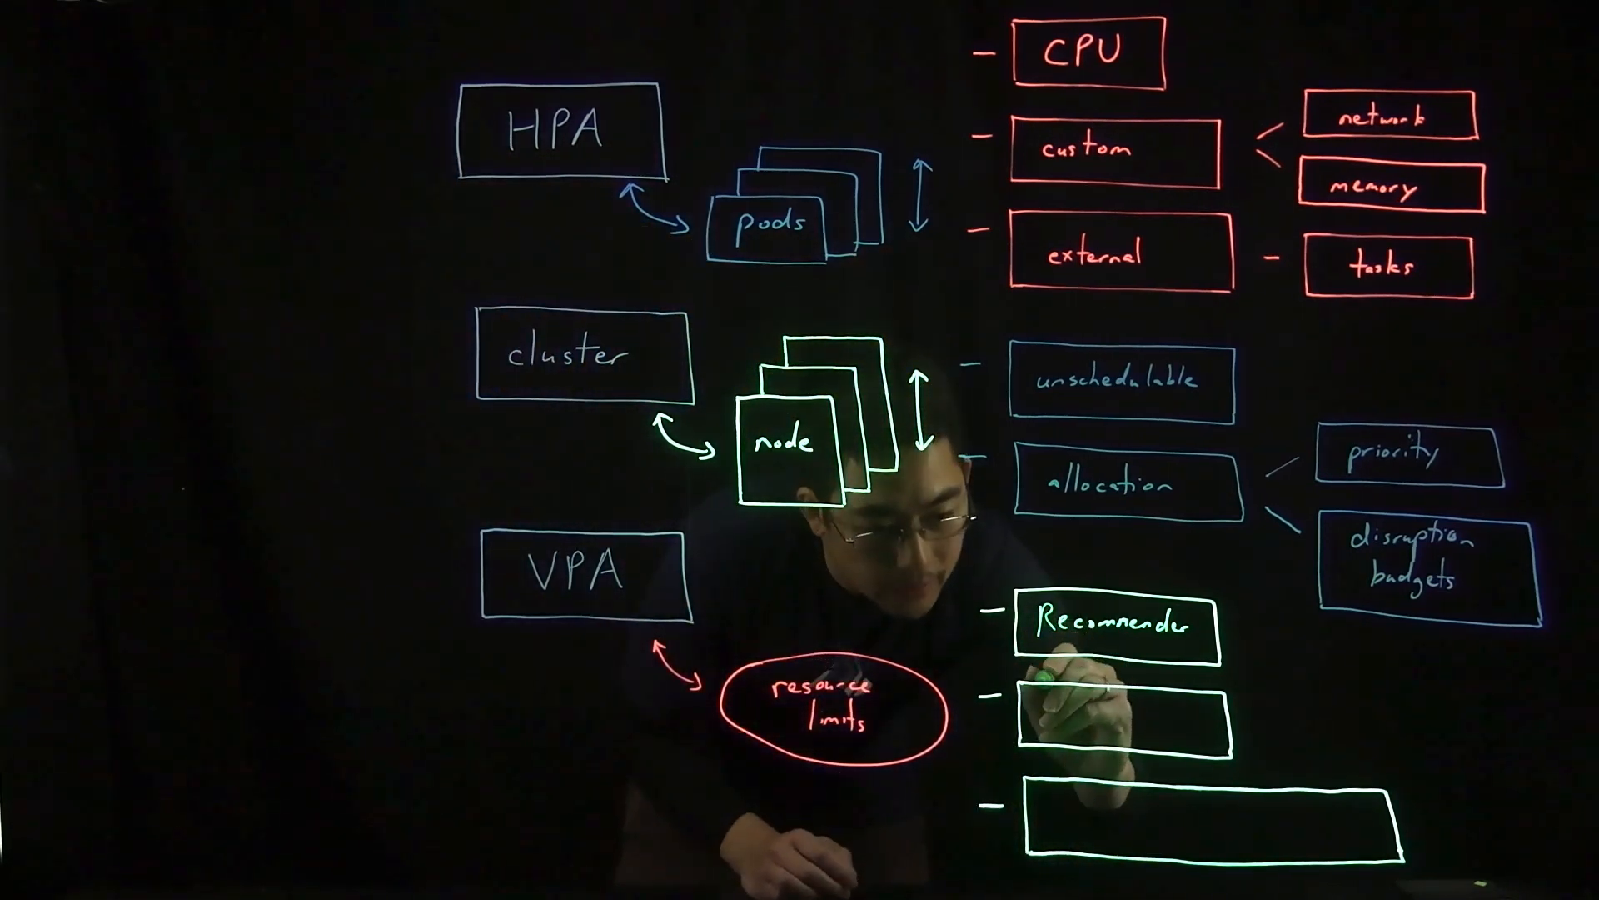
{"action": "type", "text": "Up"}
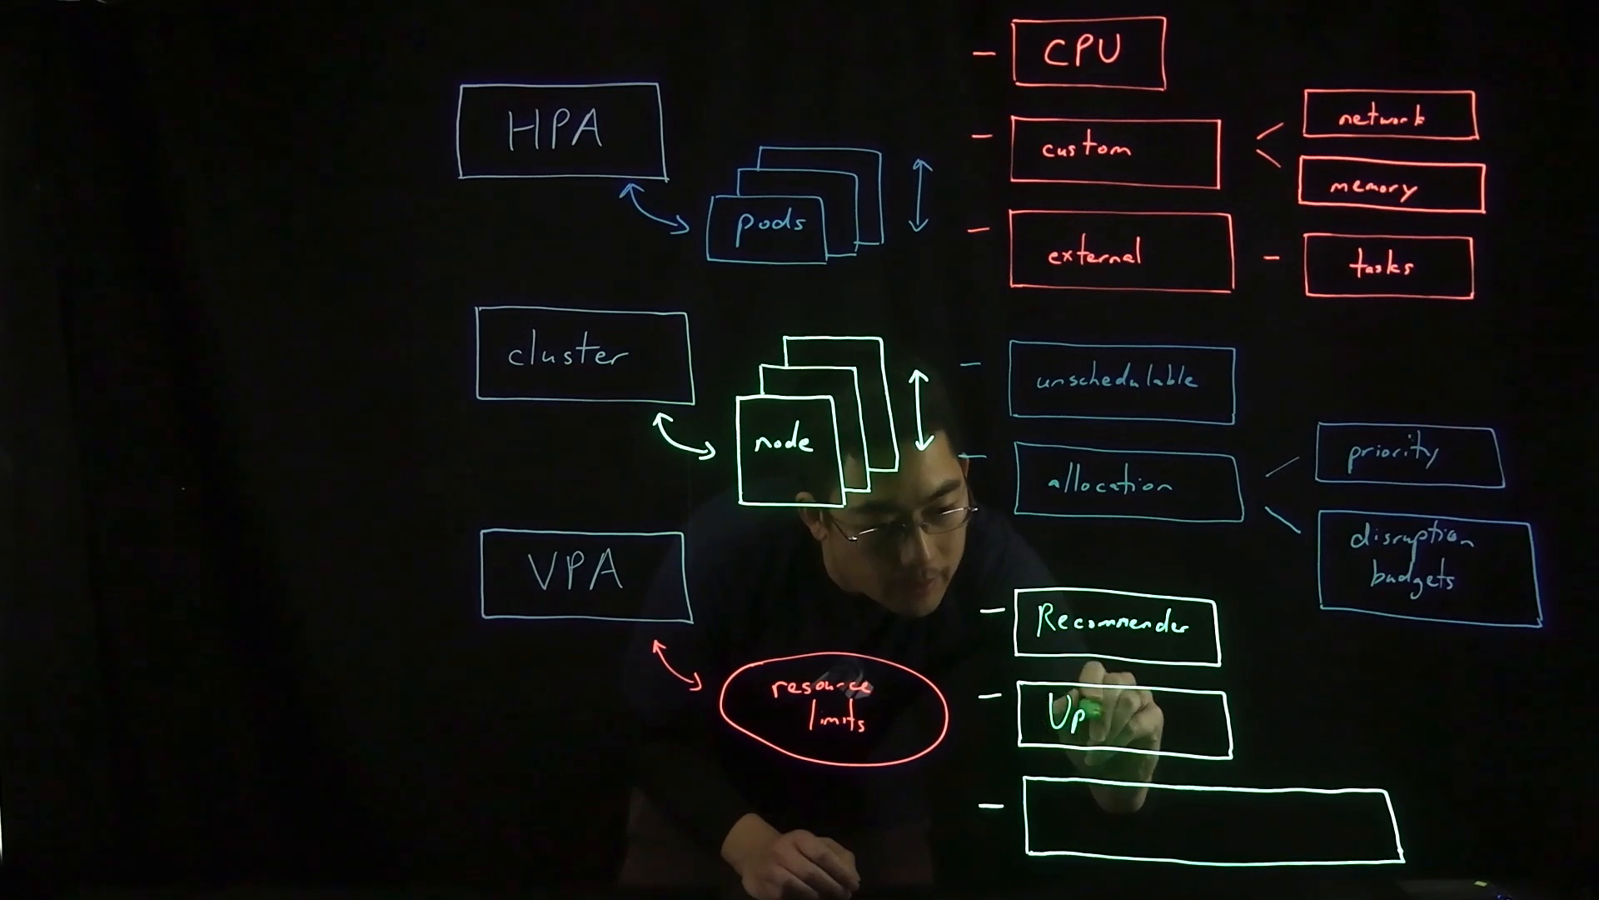
{"action": "type", "text": "Updater"}
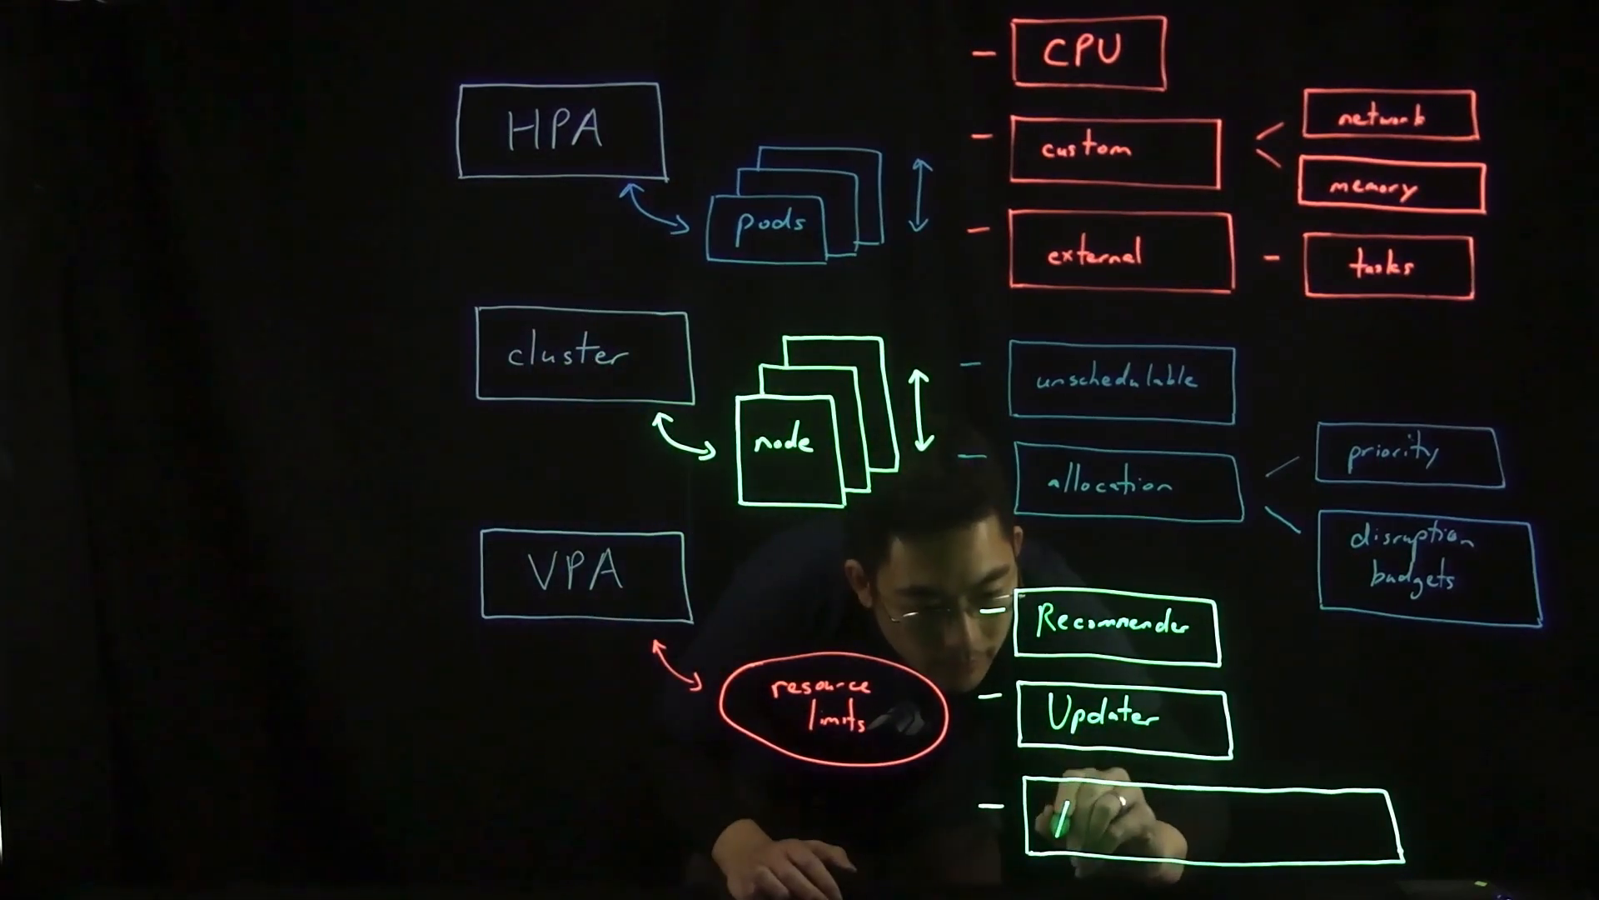
{"action": "type", "text": "Adm"}
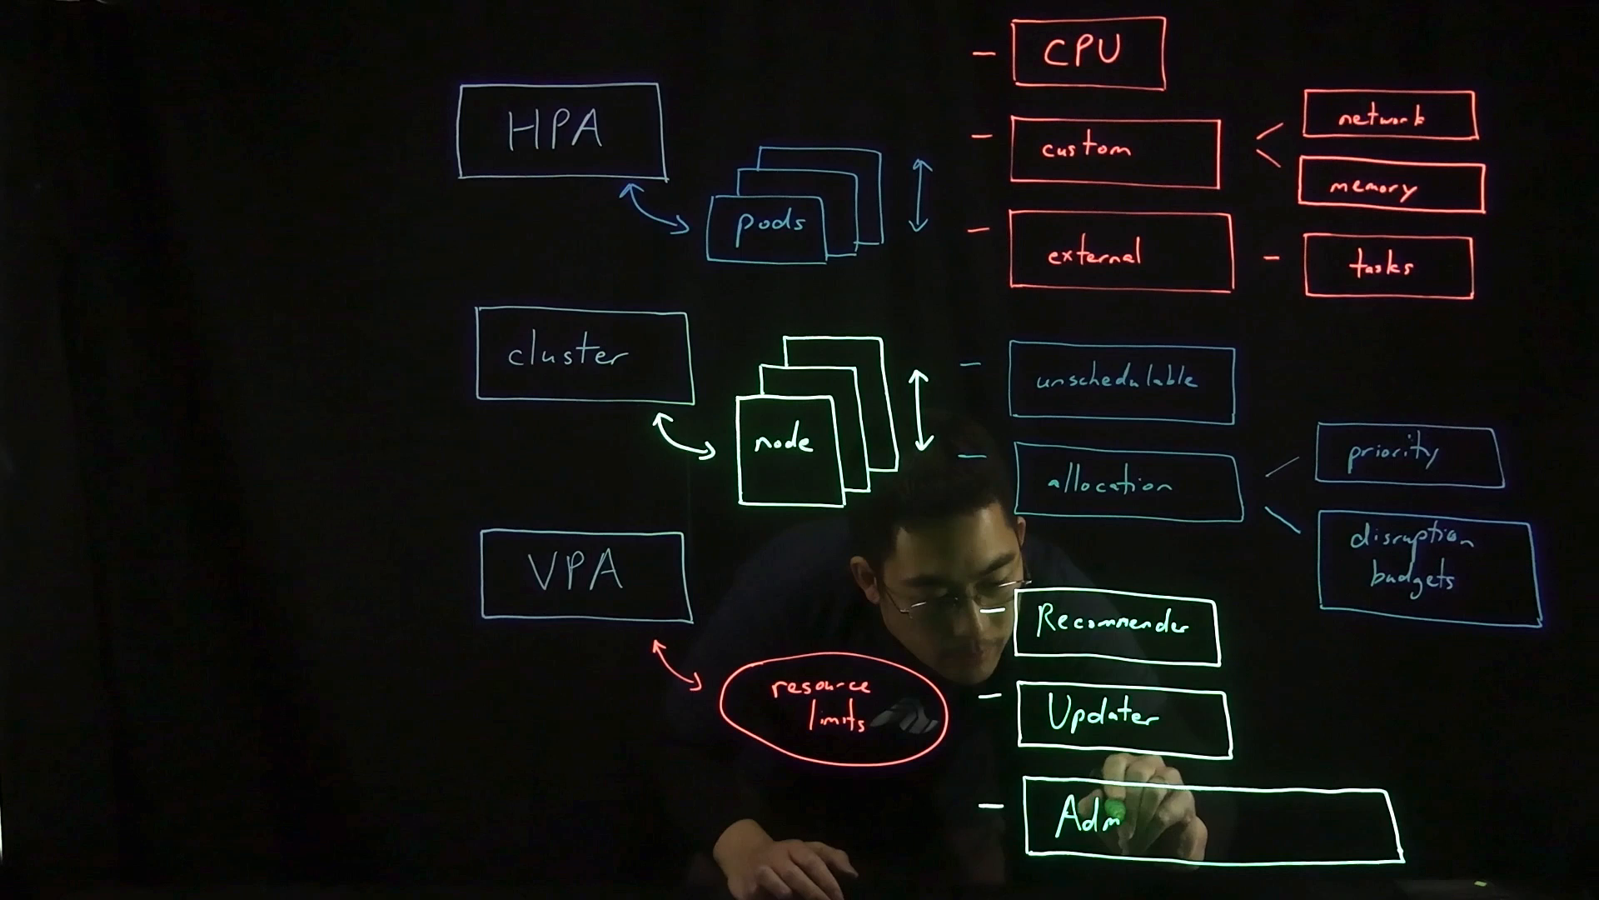